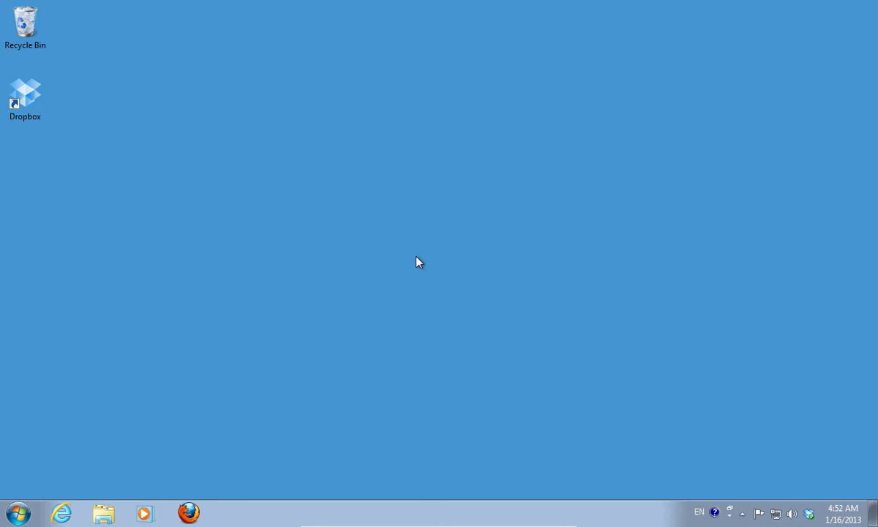
pyautogui.moveTo(460, 275)
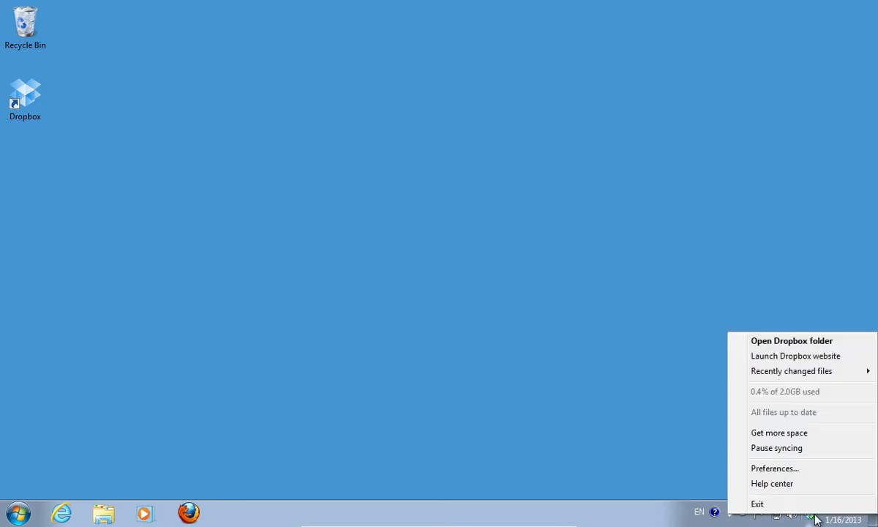
pyautogui.moveTo(796, 355)
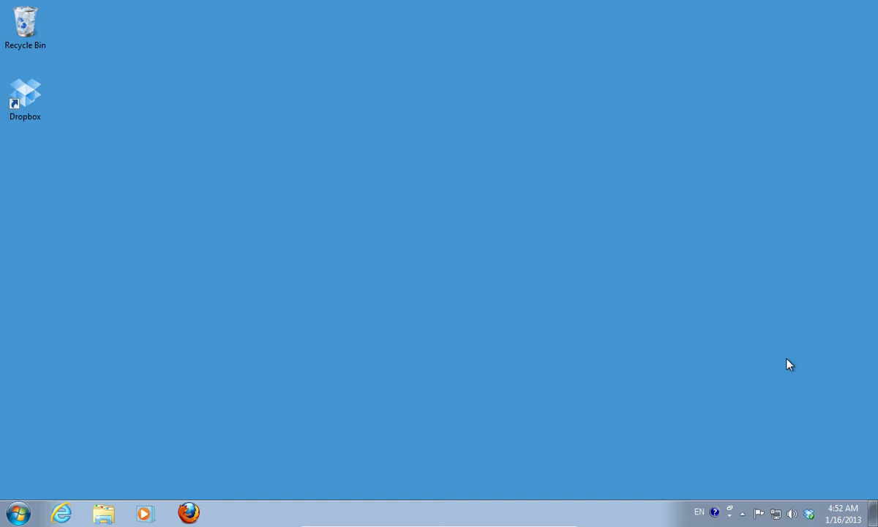
# From the desktop, reach Dropbox's Photos folder and start sharing 'Sample Album (1)'
pyautogui.doubleClick(25, 91)
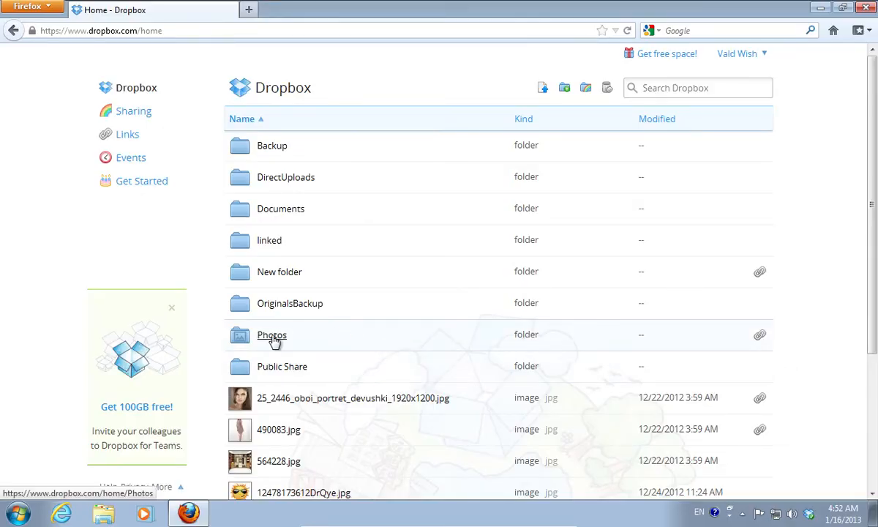
pyautogui.click(272, 333)
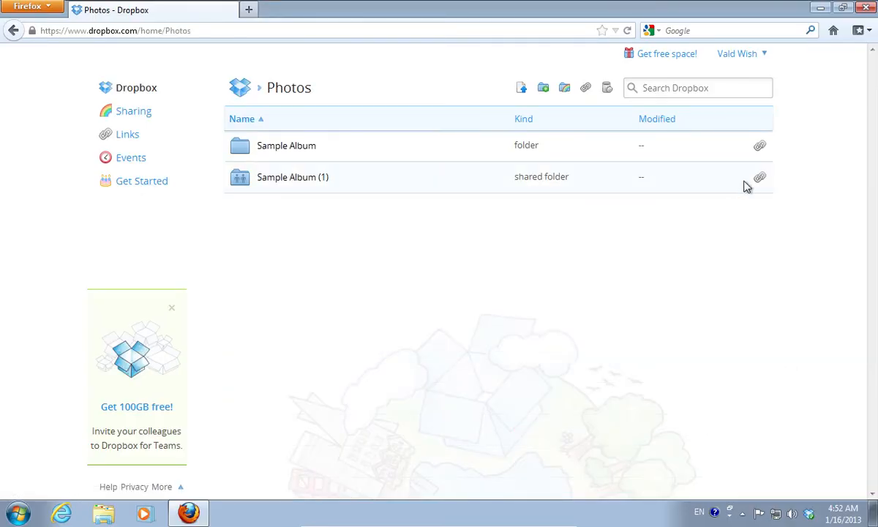
pyautogui.moveTo(759, 179)
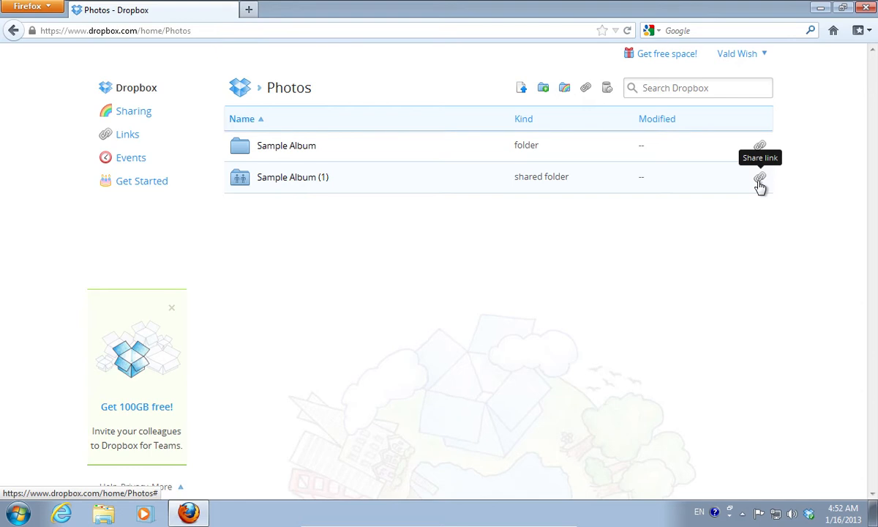
pyautogui.click(757, 177)
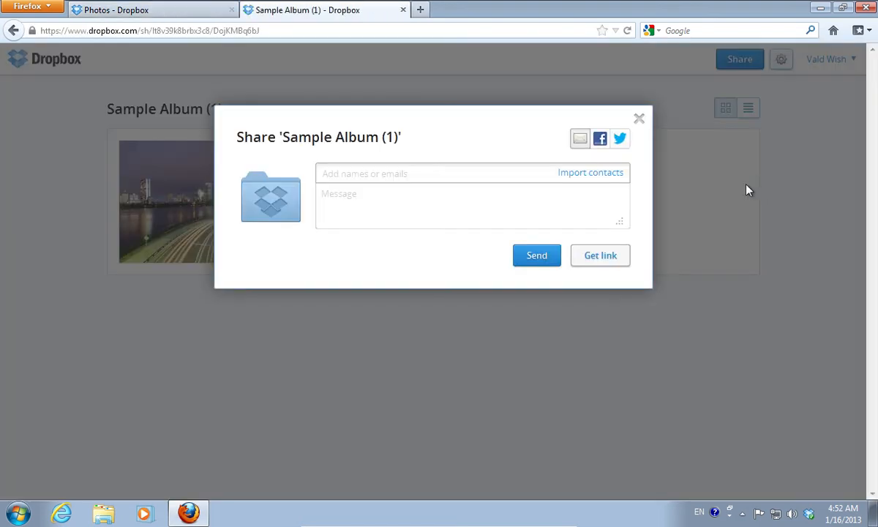
pyautogui.moveTo(600, 255)
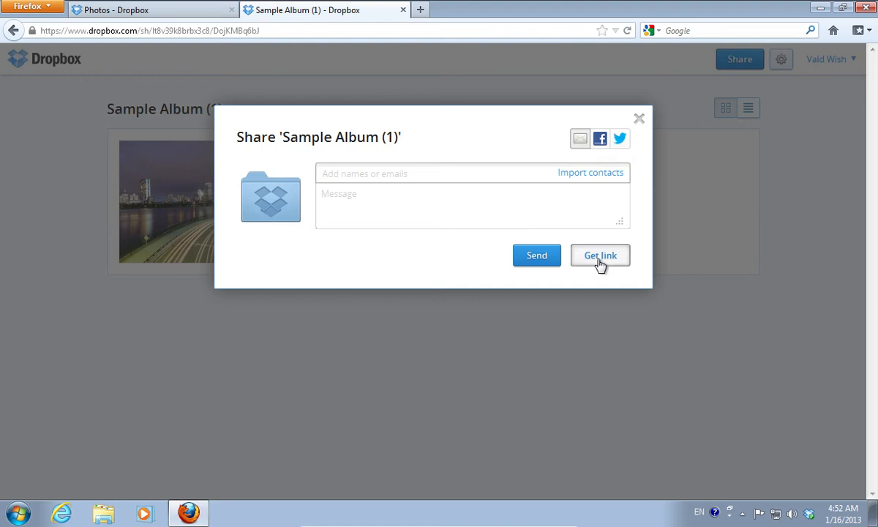
# Get the shareable link and load the album's public page with its three photos
pyautogui.click(599, 255)
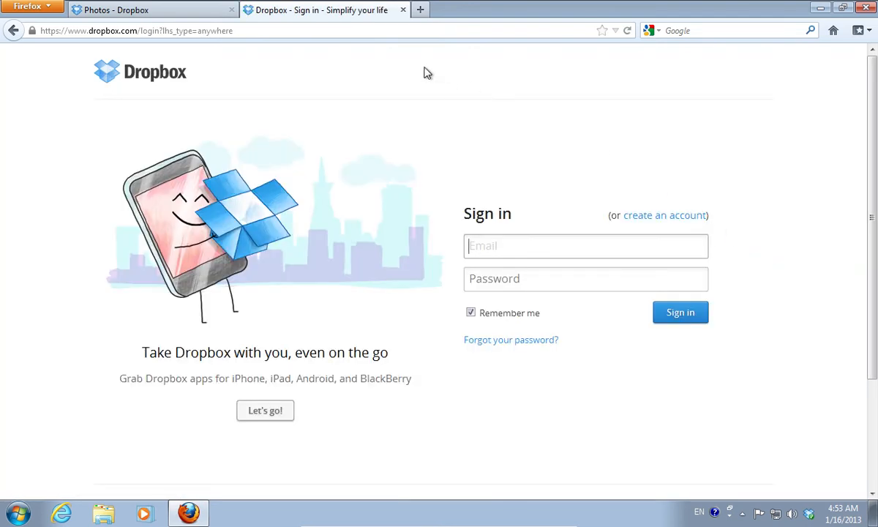
pyautogui.rightClick(134, 30)
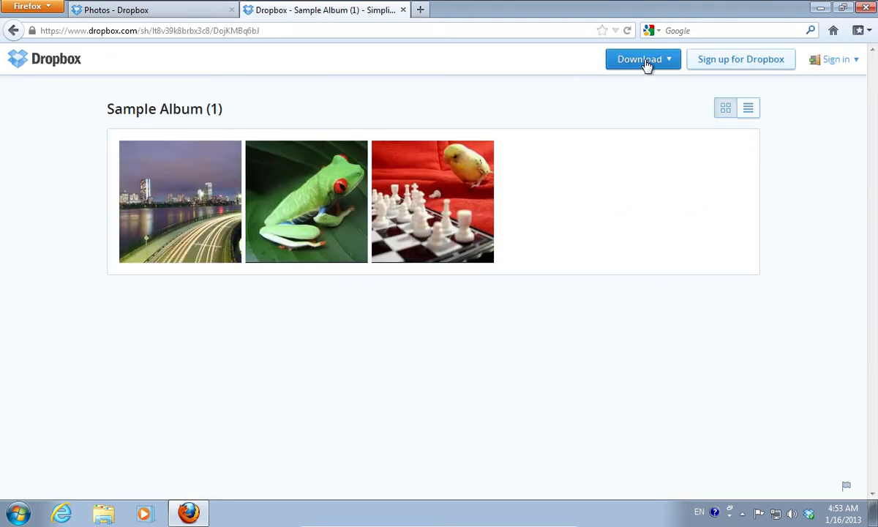
# Download the whole album as a .zip and save the file
pyautogui.click(642, 58)
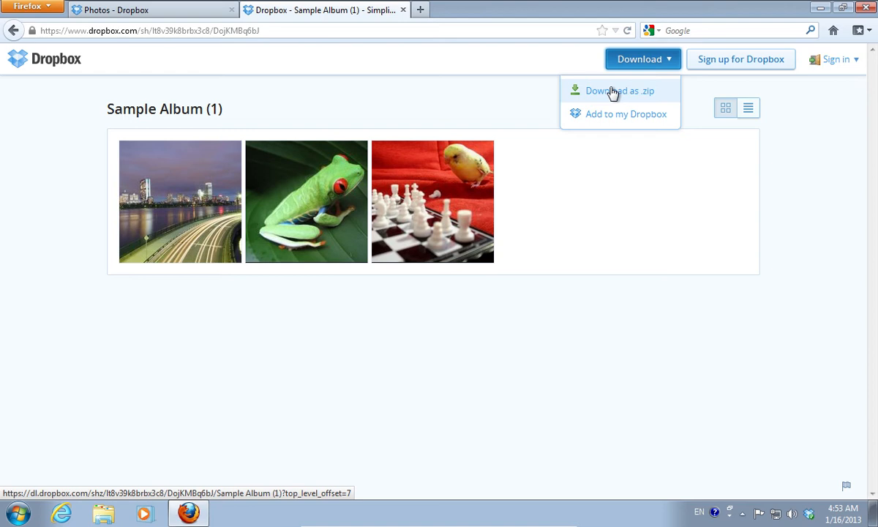
pyautogui.click(619, 90)
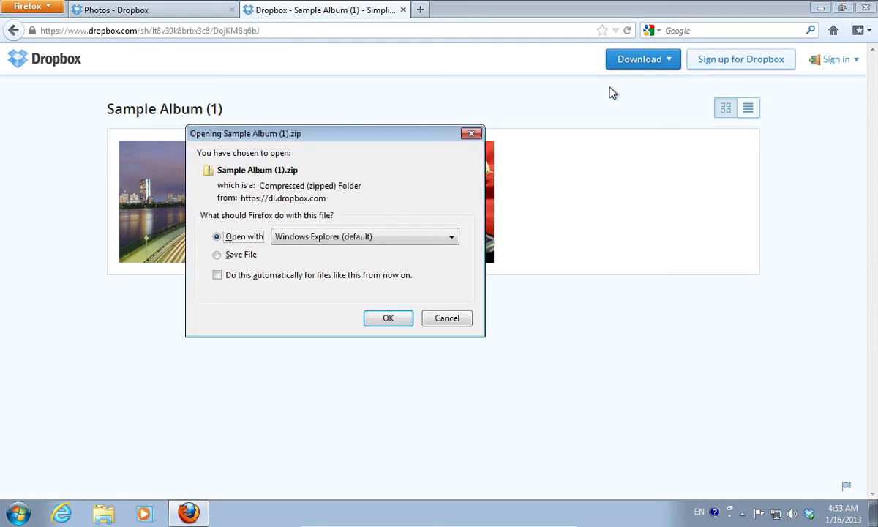
pyautogui.click(217, 254)
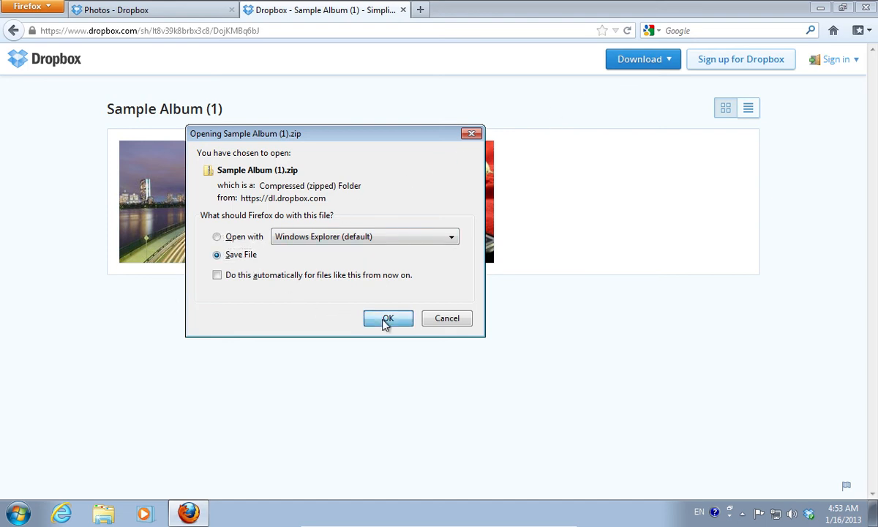
pyautogui.click(388, 319)
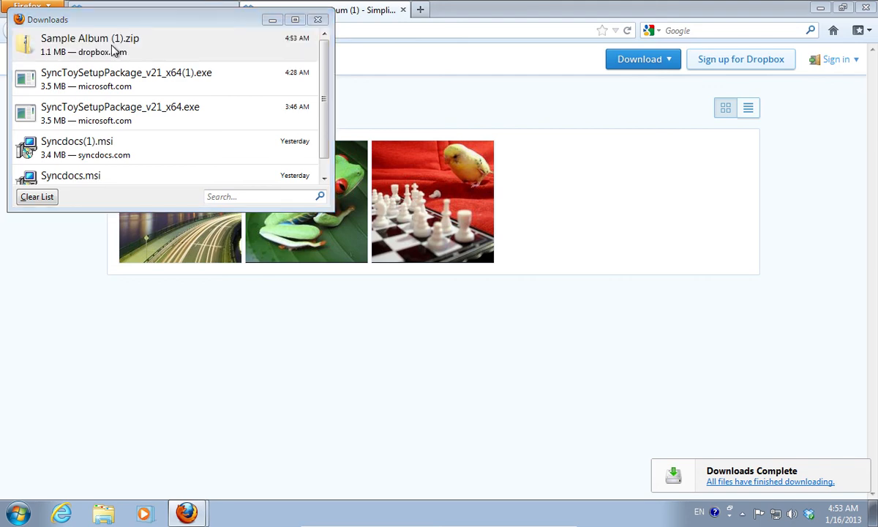
# From Downloads, view the Boston City Flow photo inside the Sample Album (1) zip
pyautogui.doubleClick(90, 38)
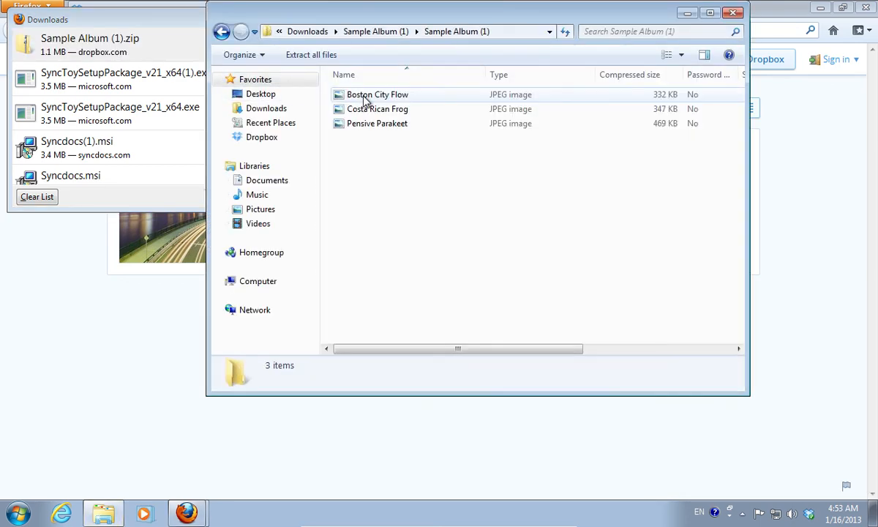
pyautogui.doubleClick(377, 93)
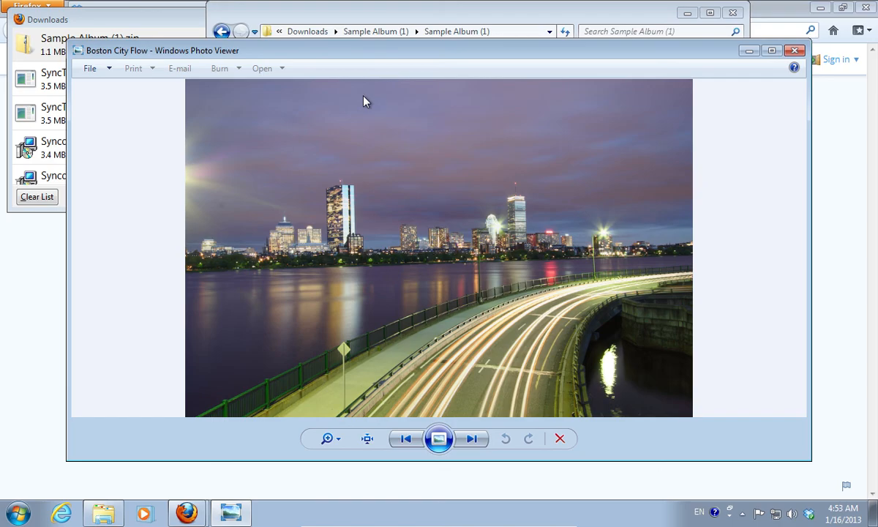